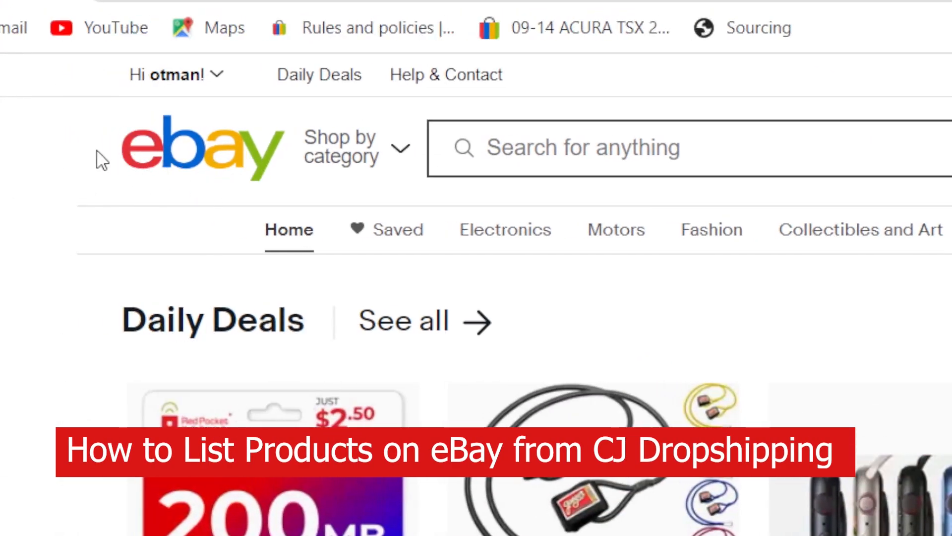
Return to the CJdropshipping tab and dismiss the Alex welcome assistant popup.
{"action": "left_click", "coordinate": [249, 11]}
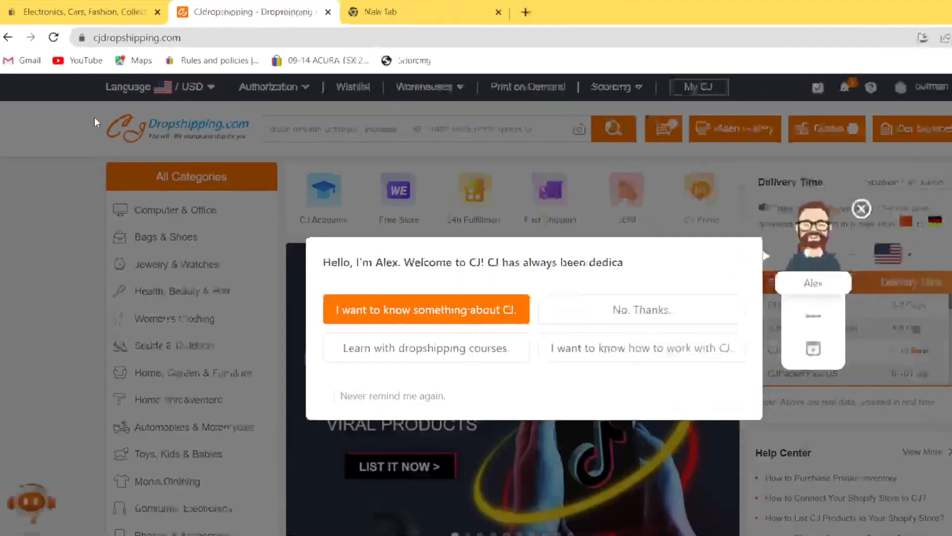
{"action": "left_click", "coordinate": [82, 10]}
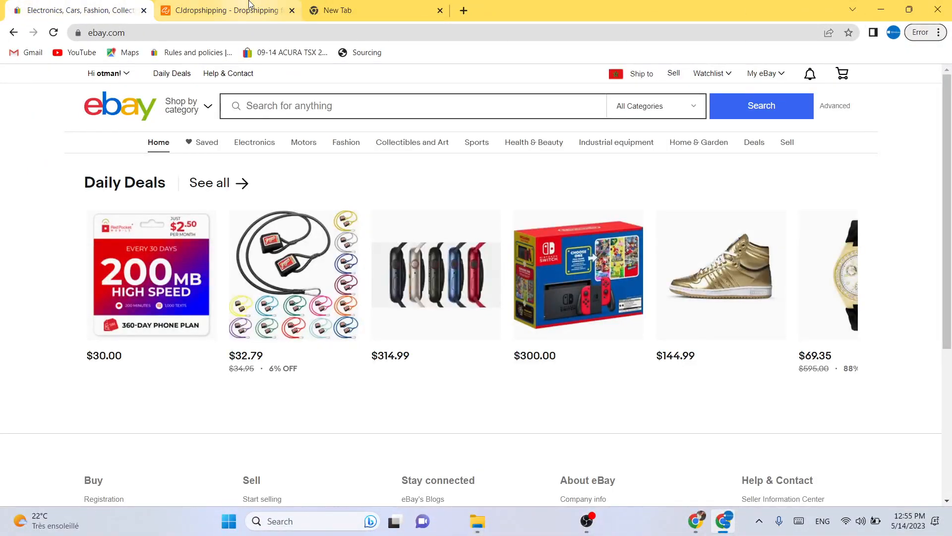
{"action": "left_click", "coordinate": [225, 10]}
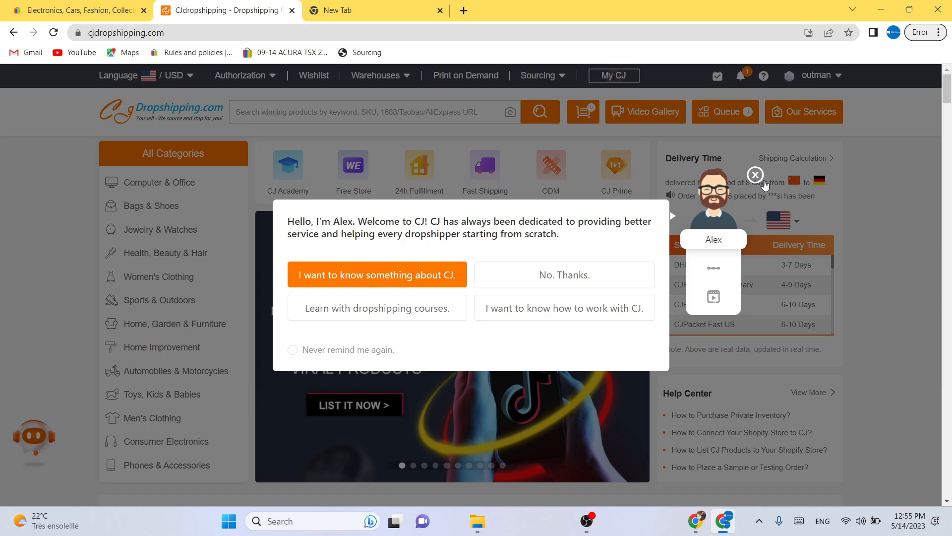
{"action": "left_click", "coordinate": [755, 175]}
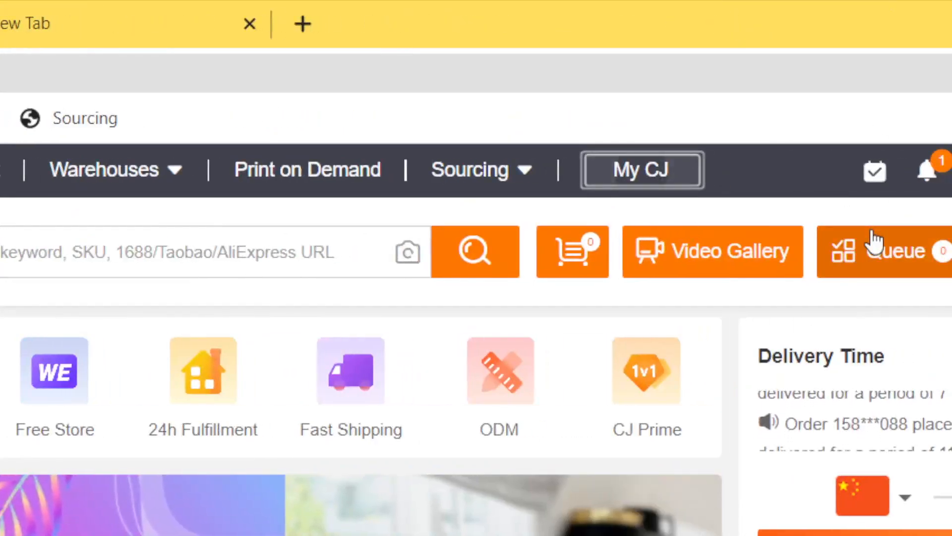
{"action": "left_click", "coordinate": [774, 169]}
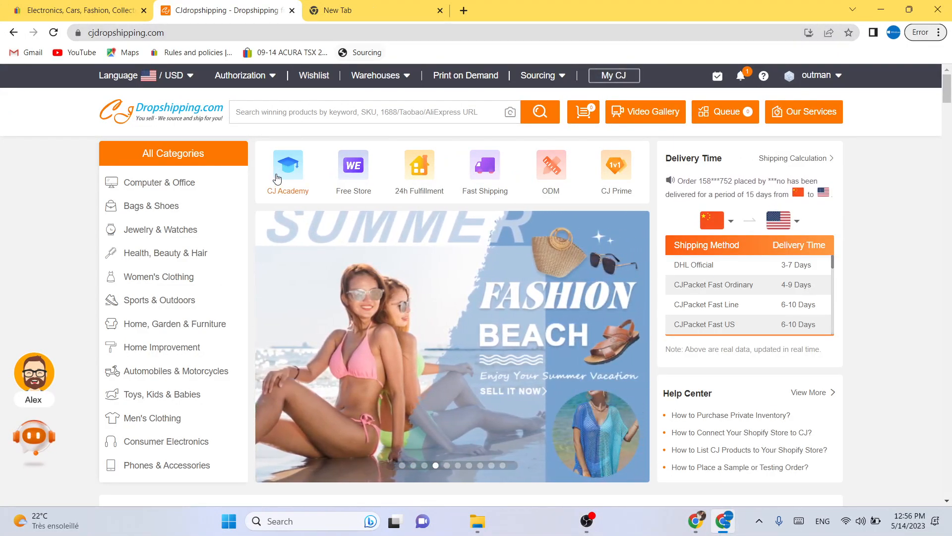
Go to the eBay store authorization page from the Authorization menu.
{"action": "left_click", "coordinate": [241, 75]}
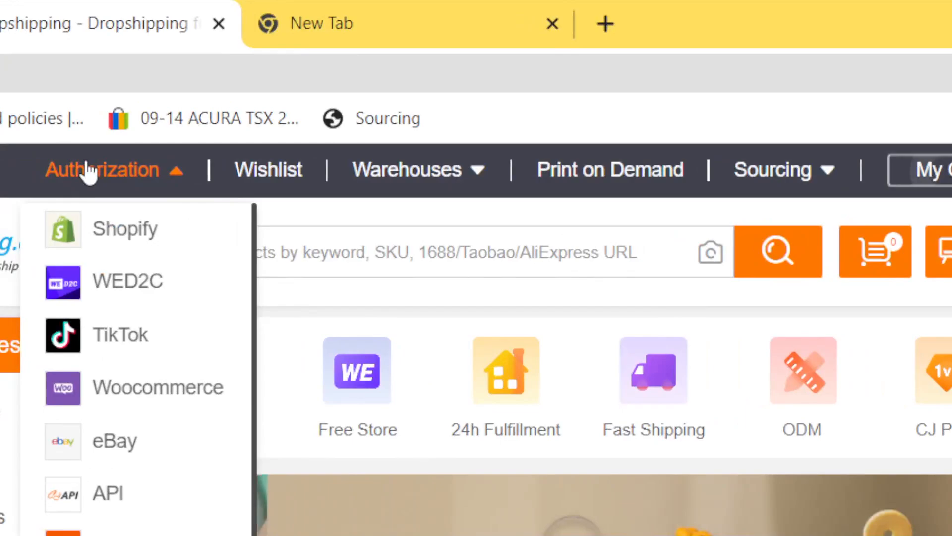
{"action": "mouse_move", "coordinate": [113, 441]}
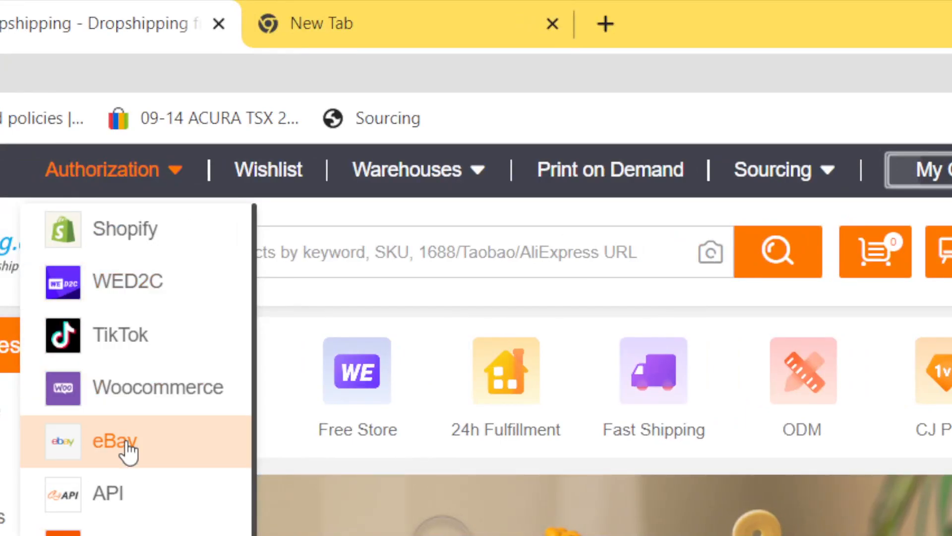
{"action": "left_click", "coordinate": [113, 441]}
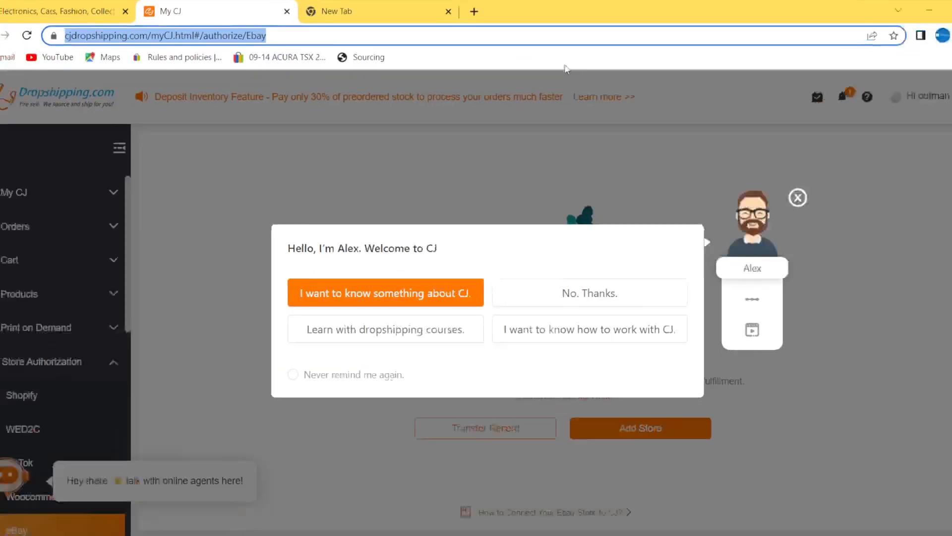
Dismiss the welcome popup and add the eBay store for authorization.
{"action": "left_click", "coordinate": [797, 197]}
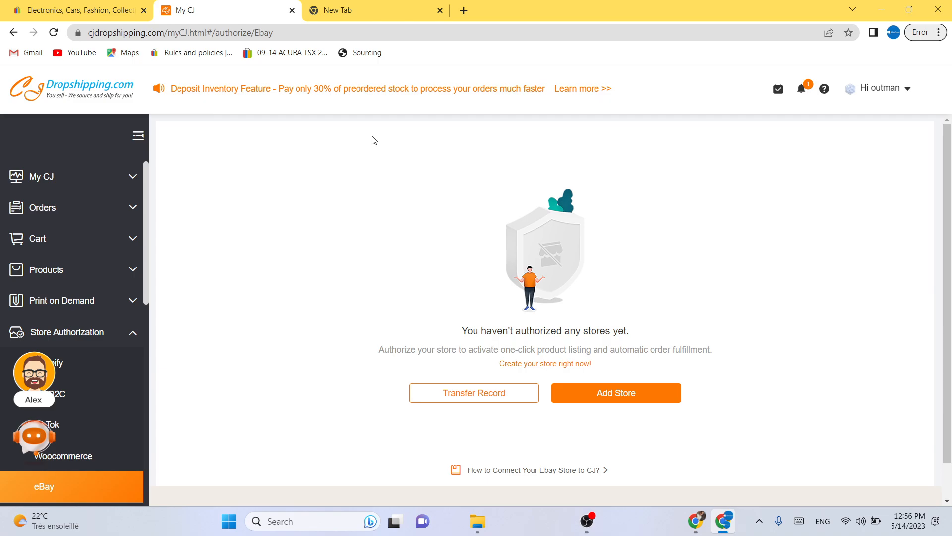
{"action": "double_click", "coordinate": [544, 330]}
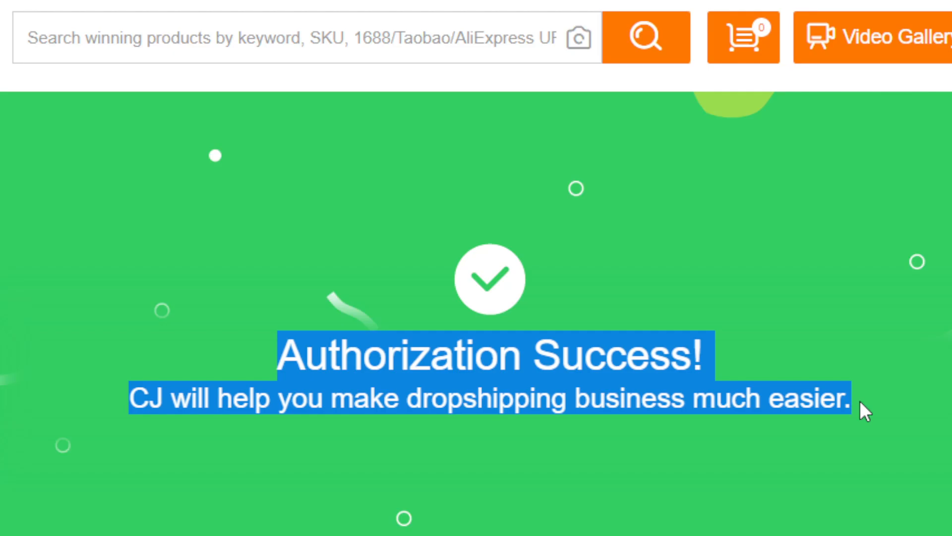
{"action": "mouse_move", "coordinate": [203, 332]}
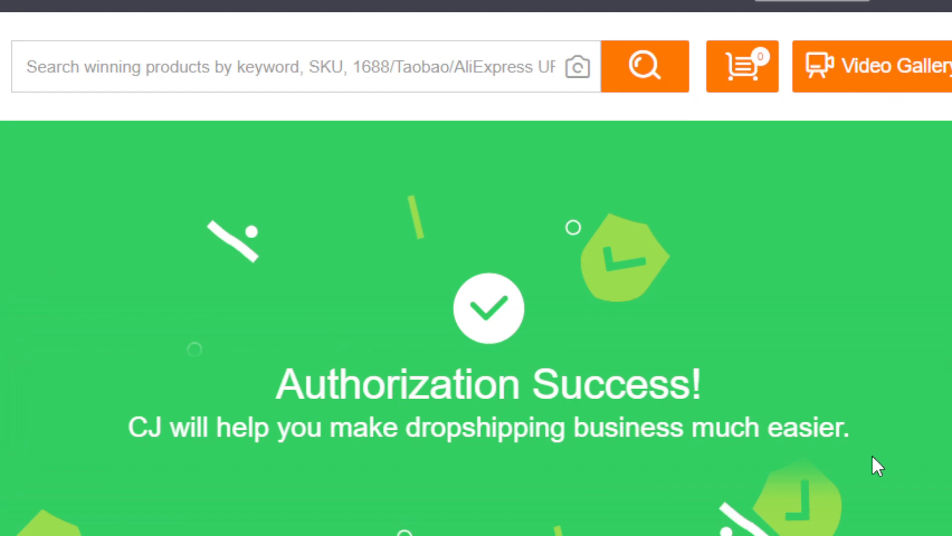
Scroll the new CJdropshipping home page down toward Trending Products.
{"action": "scroll", "scroll_direction": "down", "scroll_amount": 3}
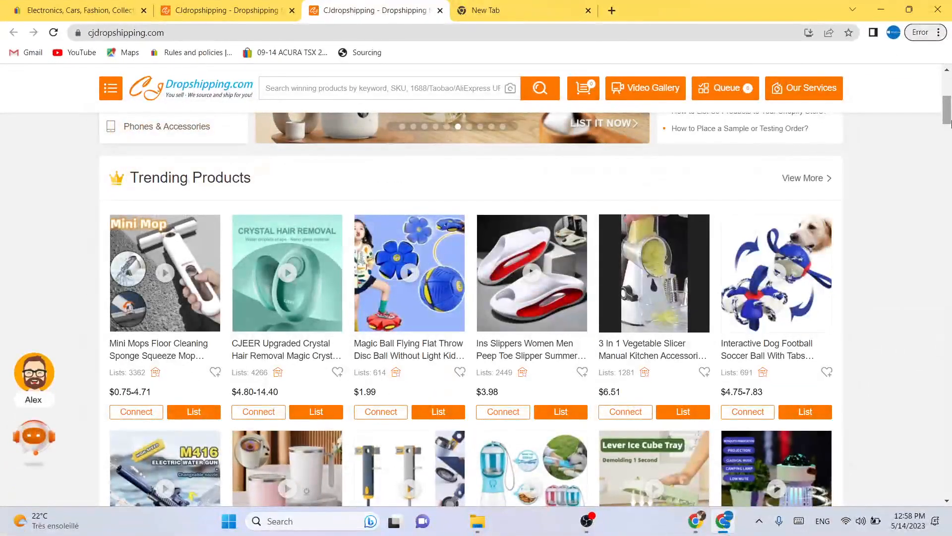
Browse Trending Products and bring up the CJEER Upgraded Crystal Hair Removal product page.
{"action": "scroll", "scroll_direction": "down", "scroll_amount": 3}
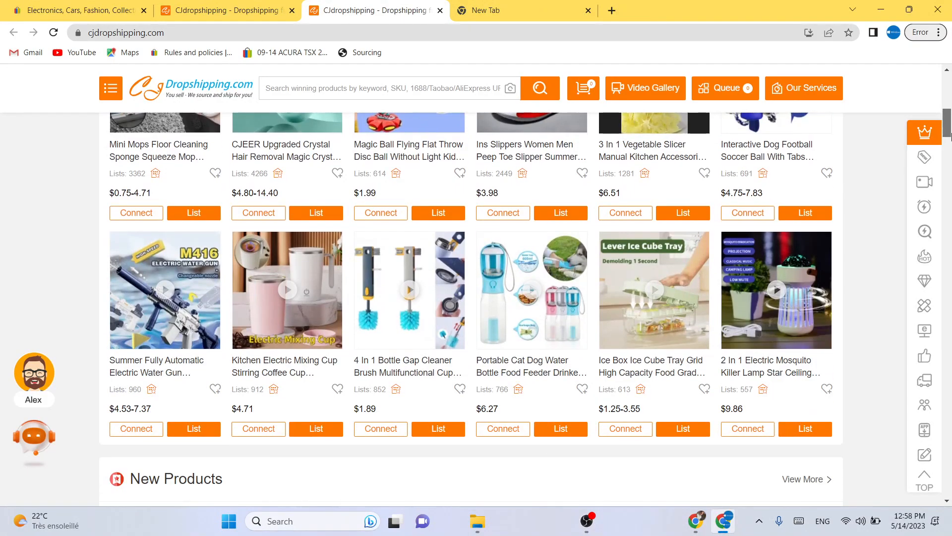
{"action": "scroll", "scroll_direction": "up", "scroll_amount": 3}
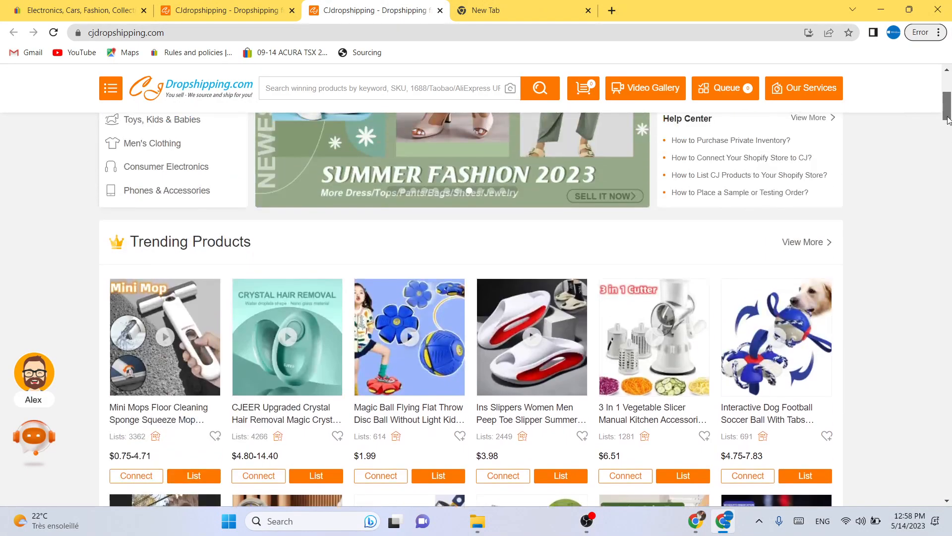
{"action": "scroll", "scroll_direction": "down", "scroll_amount": 3}
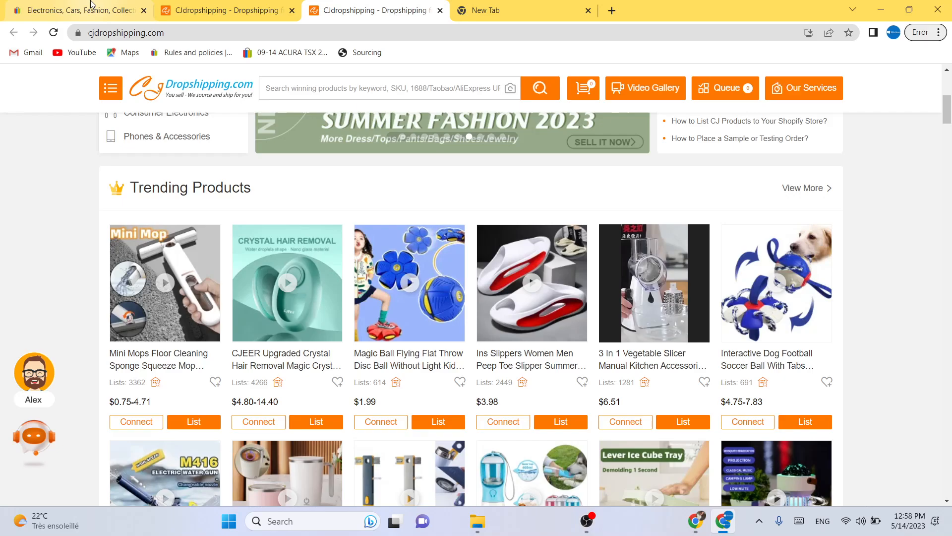
{"action": "left_click", "coordinate": [73, 11]}
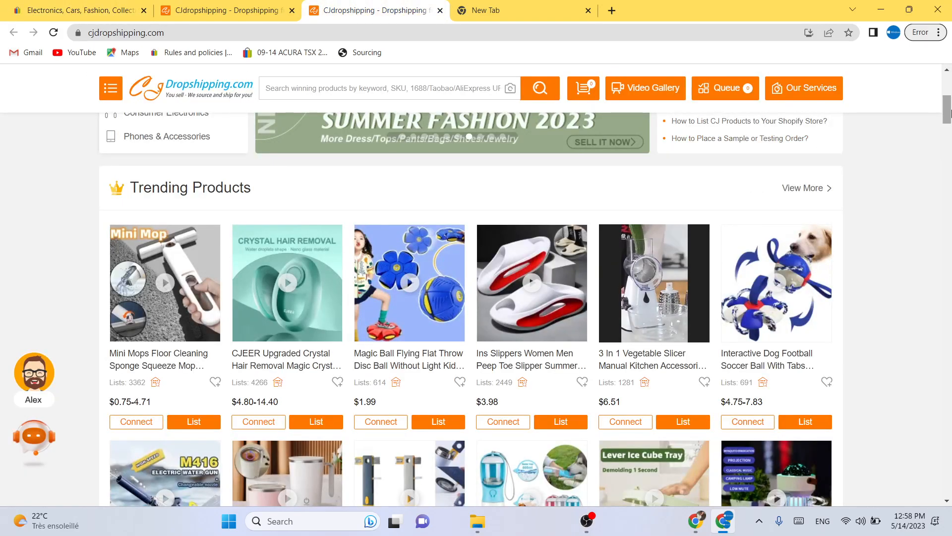
{"action": "scroll", "scroll_direction": "down", "scroll_amount": 3}
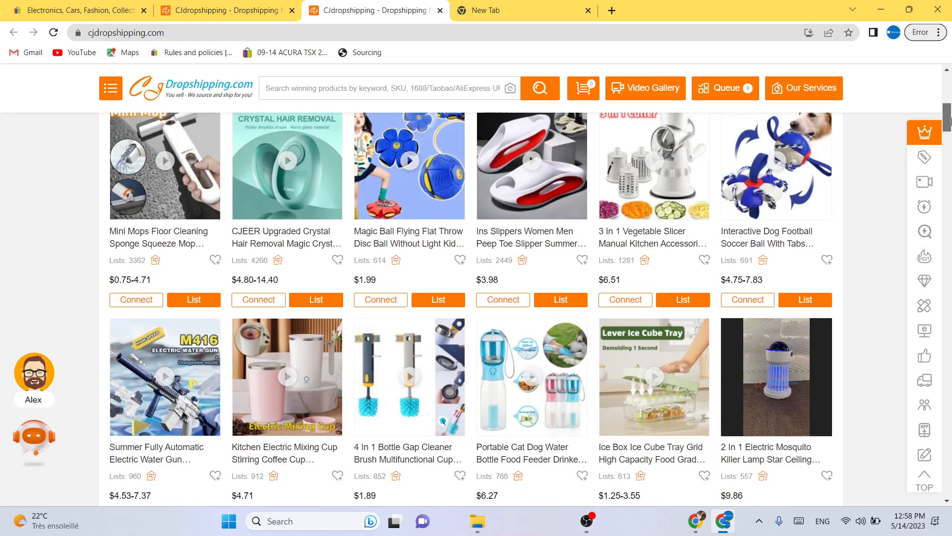
{"action": "scroll", "scroll_direction": "down", "scroll_amount": 3}
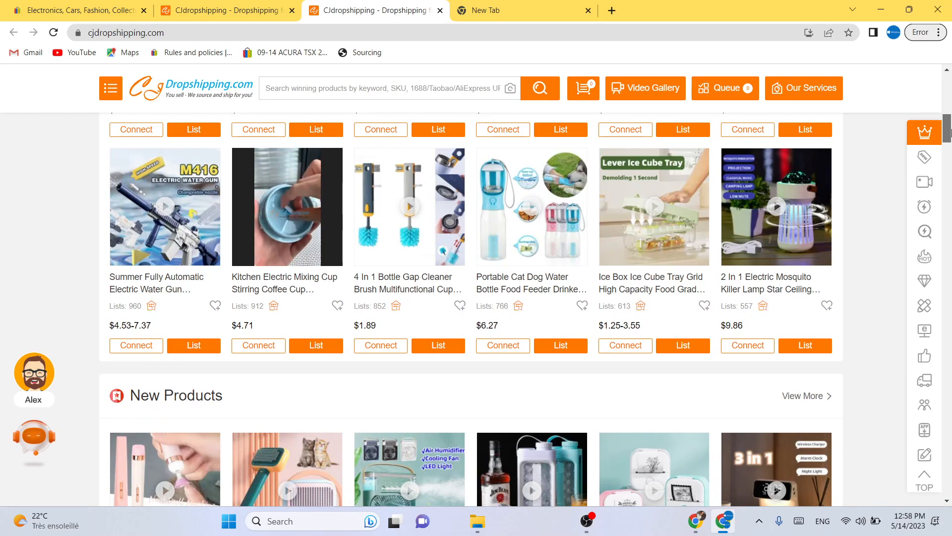
{"action": "scroll", "scroll_direction": "up", "scroll_amount": 3}
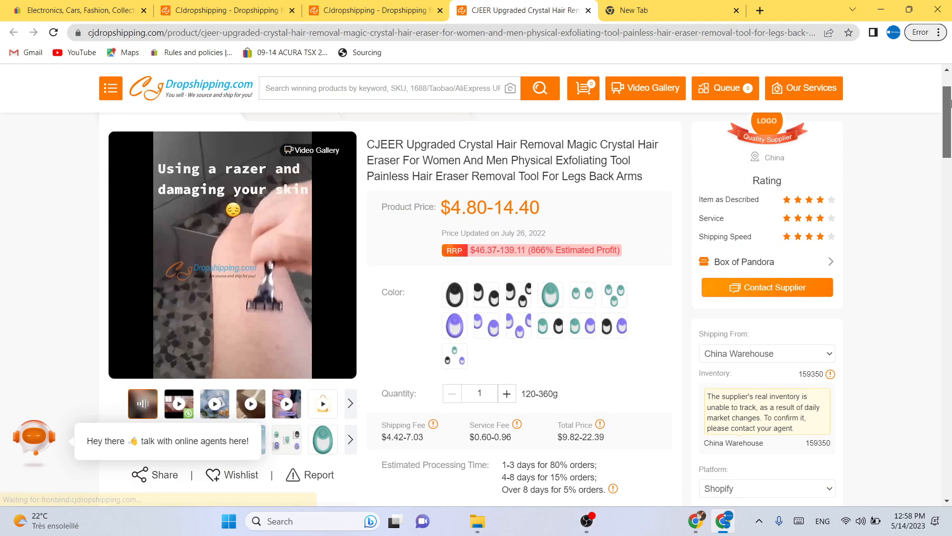
Scroll the crystal hair removal product page and start listing it with List.
{"action": "scroll", "scroll_direction": "down", "scroll_amount": 3}
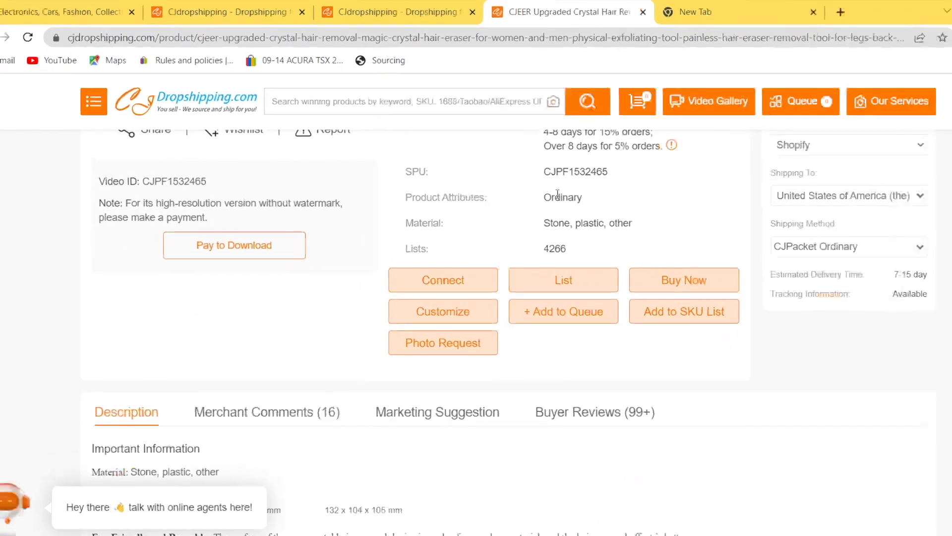
{"action": "left_click", "coordinate": [562, 279]}
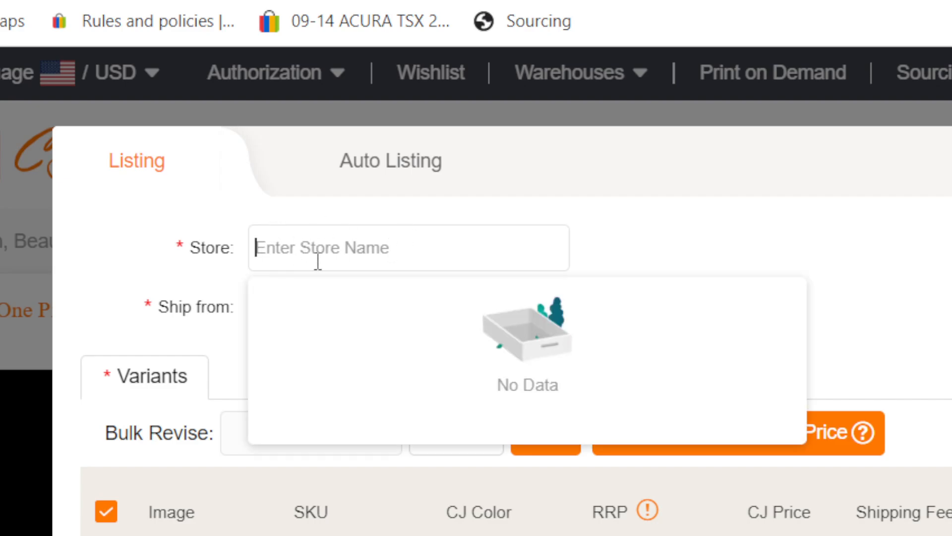
Confirm the eBay account name (outman12User) and return to the listing dialog.
{"action": "left_click", "coordinate": [128, 24]}
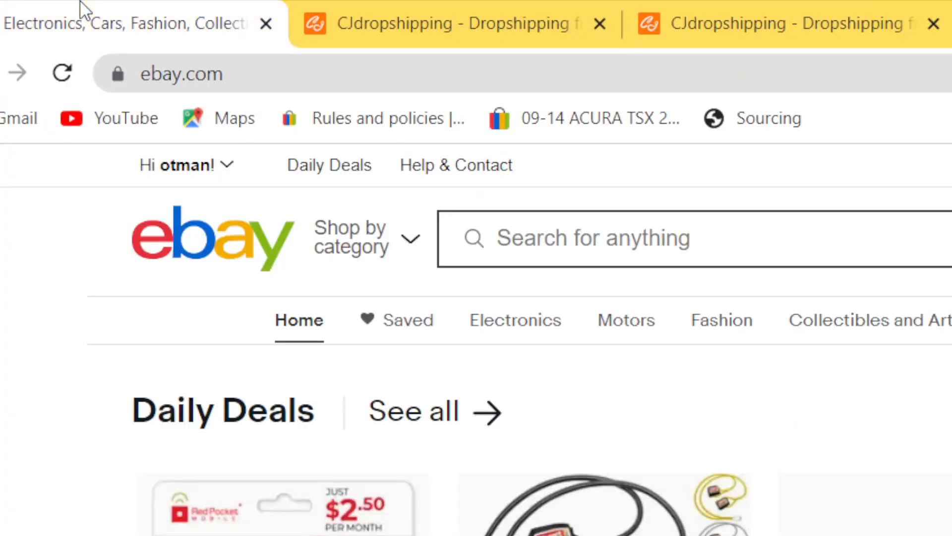
{"action": "left_click", "coordinate": [185, 165]}
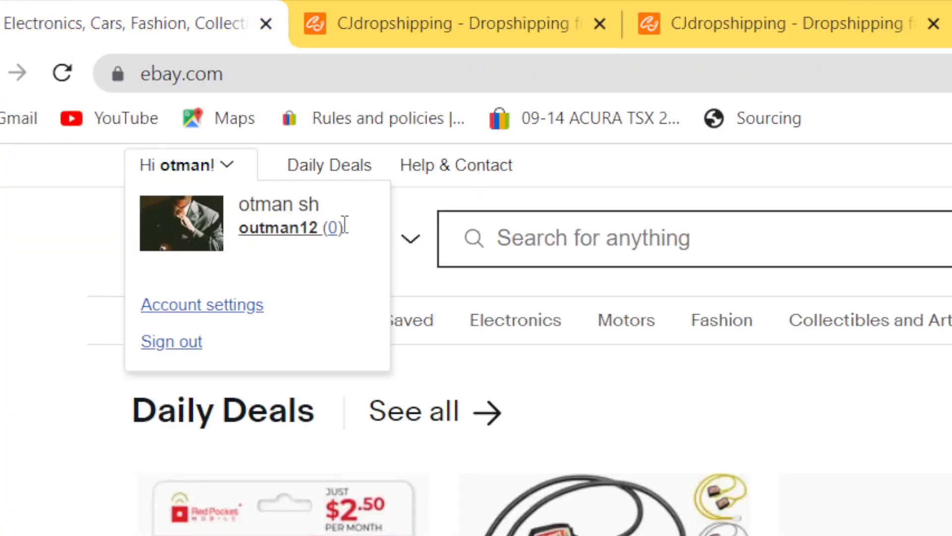
{"action": "left_click", "coordinate": [729, 23]}
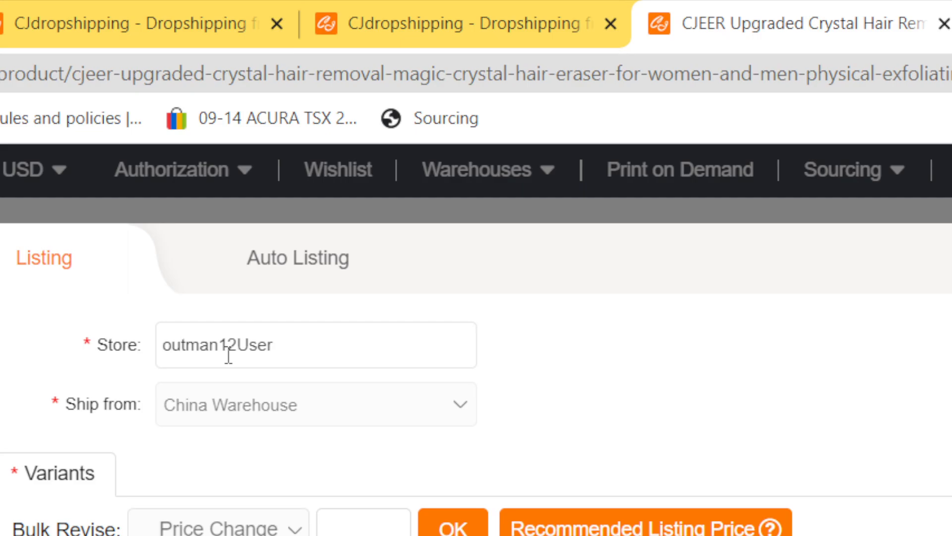
Price the single Black variant at 11 and enter 11 as the bulk revise price.
{"action": "scroll", "scroll_direction": "down", "scroll_amount": 3}
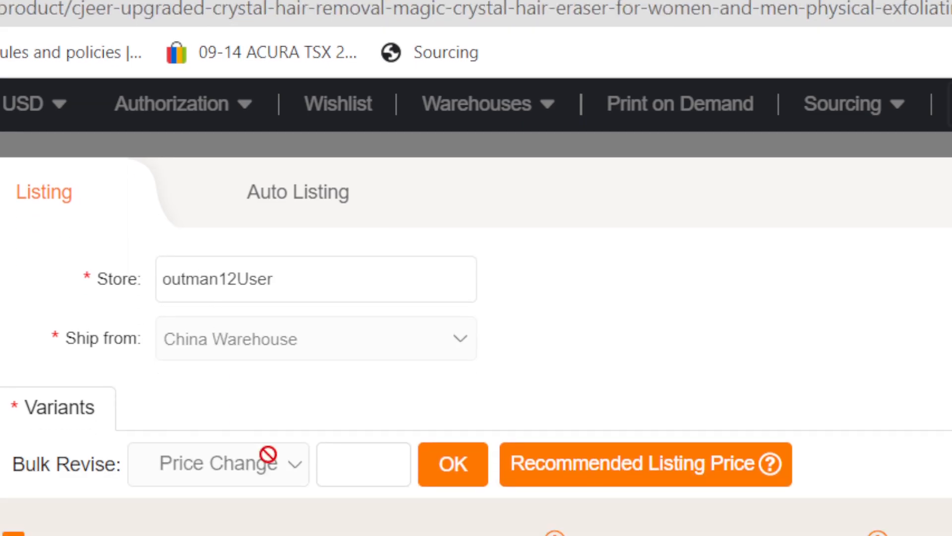
{"action": "left_click", "coordinate": [645, 465]}
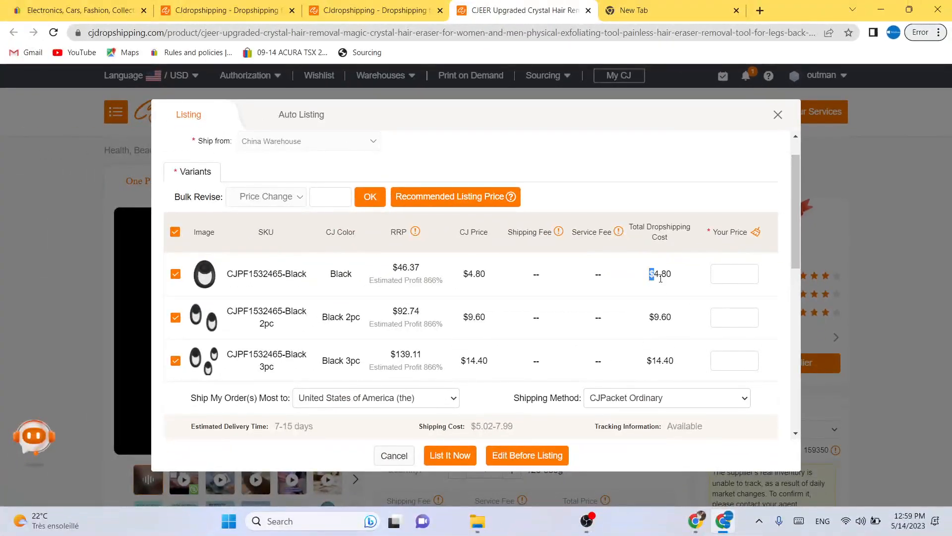
{"action": "double_click", "coordinate": [659, 274]}
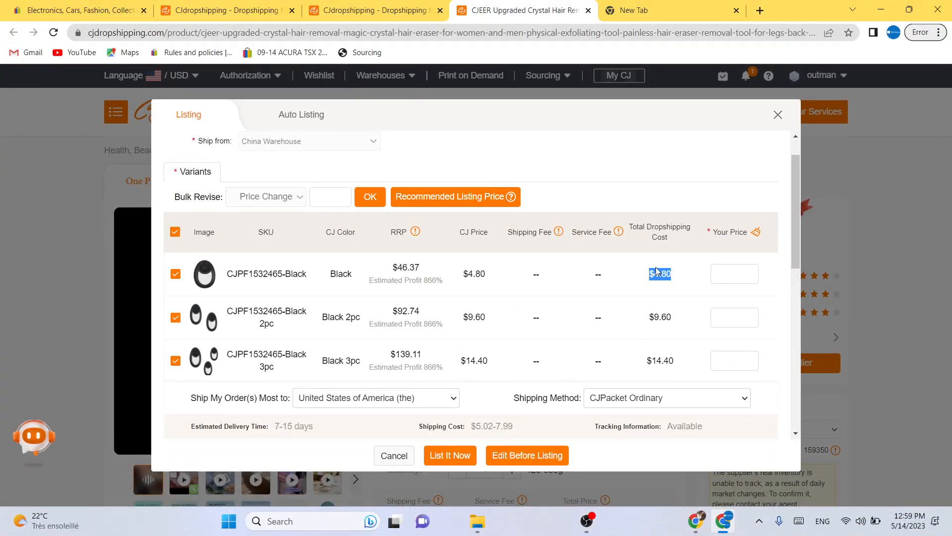
{"action": "left_click", "coordinate": [734, 274]}
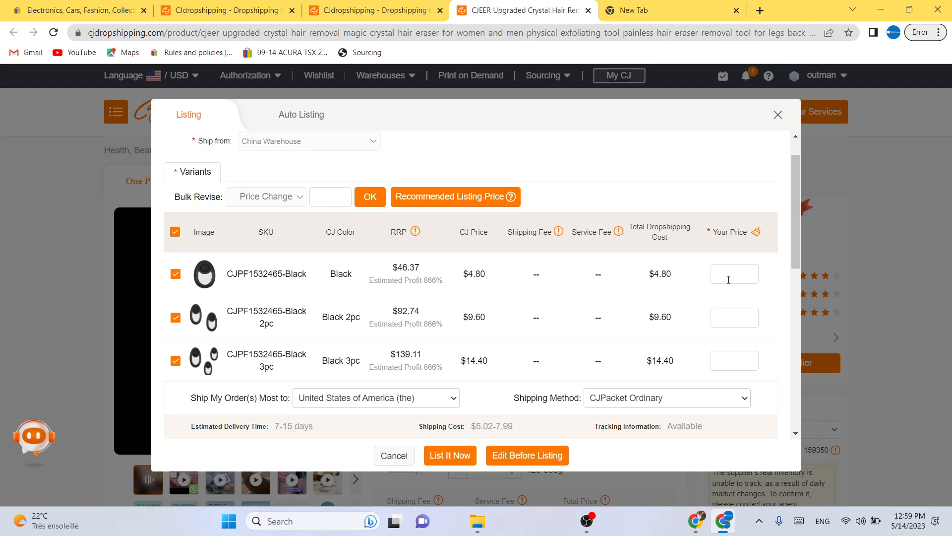
{"action": "type", "text": "2"}
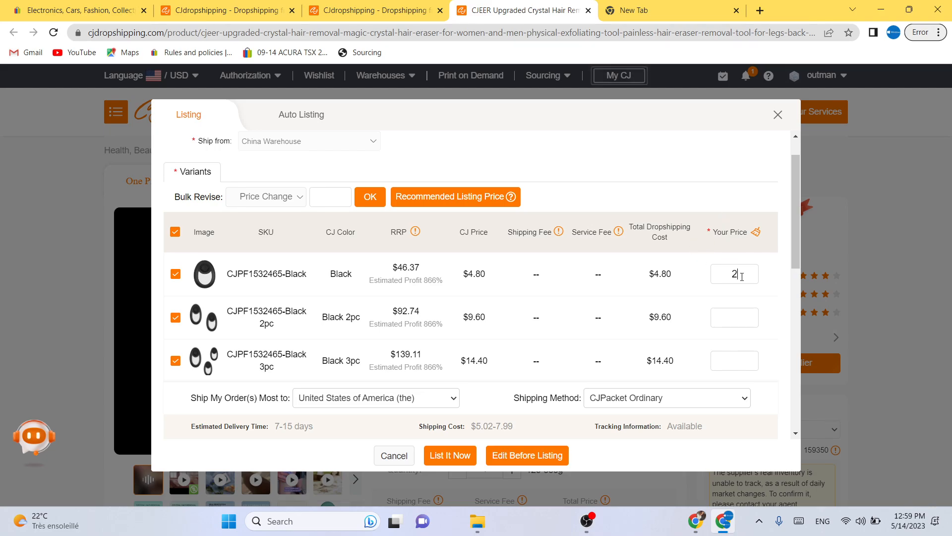
{"action": "type", "text": "0"}
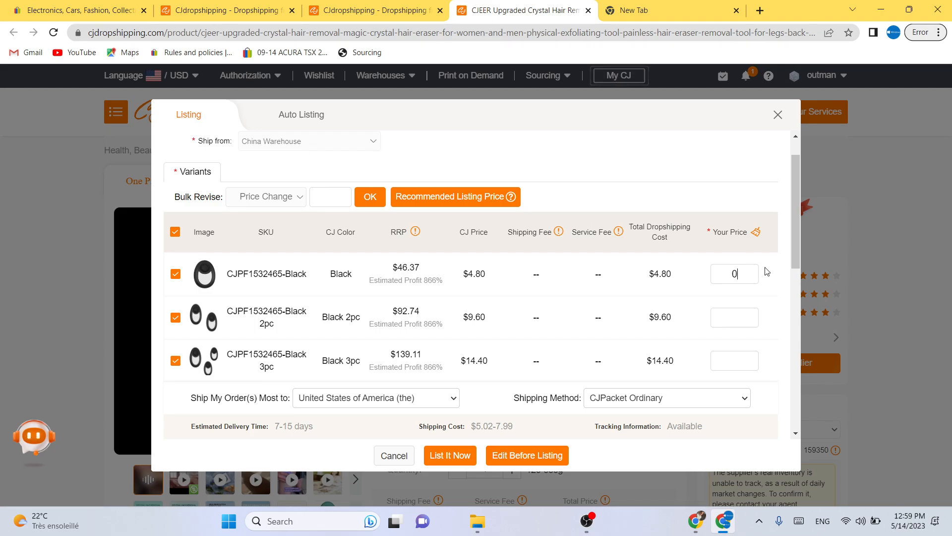
{"action": "type", "text": "11"}
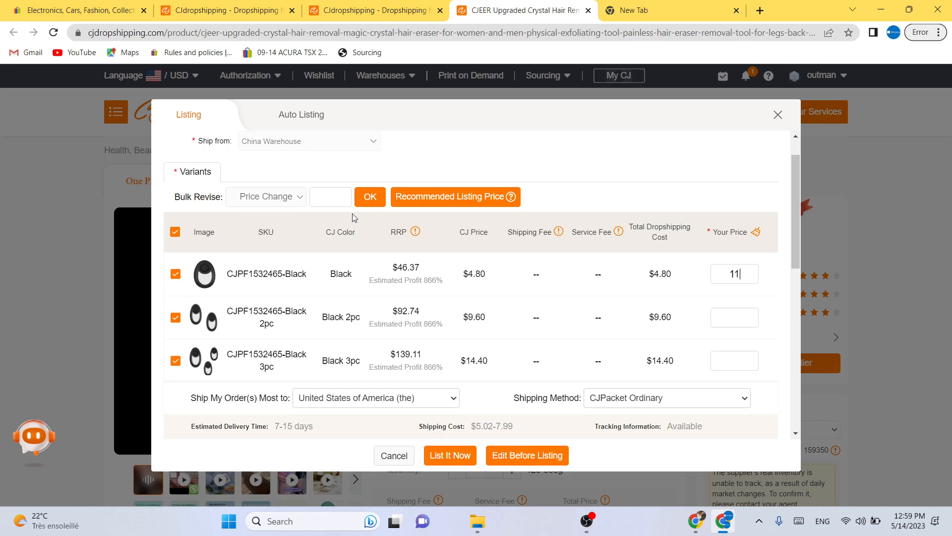
{"action": "left_click", "coordinate": [331, 196]}
{"action": "type", "text": "11"}
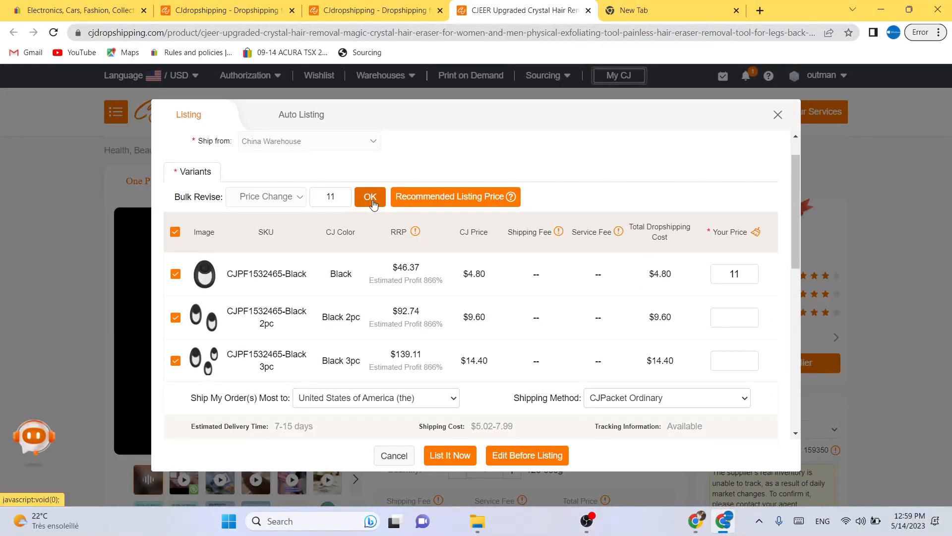
Apply 11 to all variants, then reprice the Black 2pc variant to 19.99.
{"action": "left_click", "coordinate": [369, 196]}
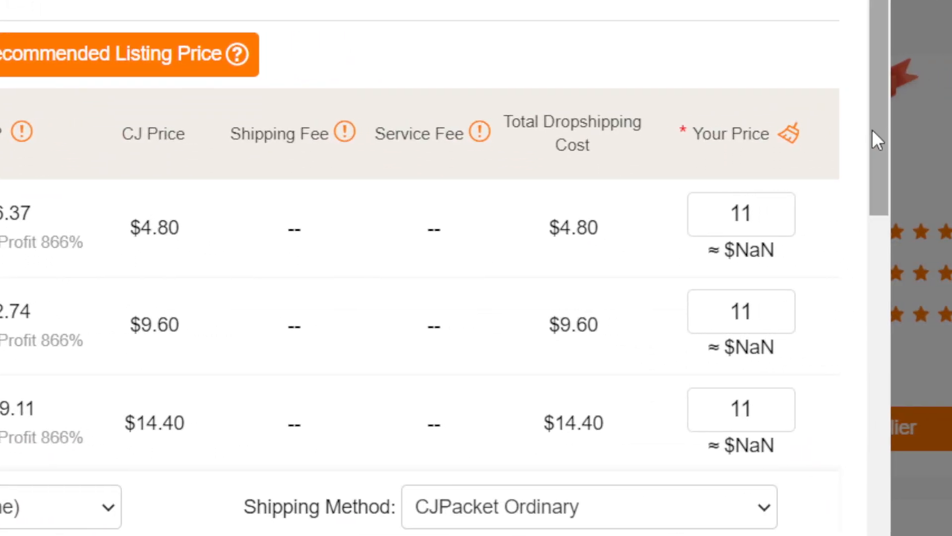
{"action": "scroll", "scroll_direction": "up", "scroll_amount": 3}
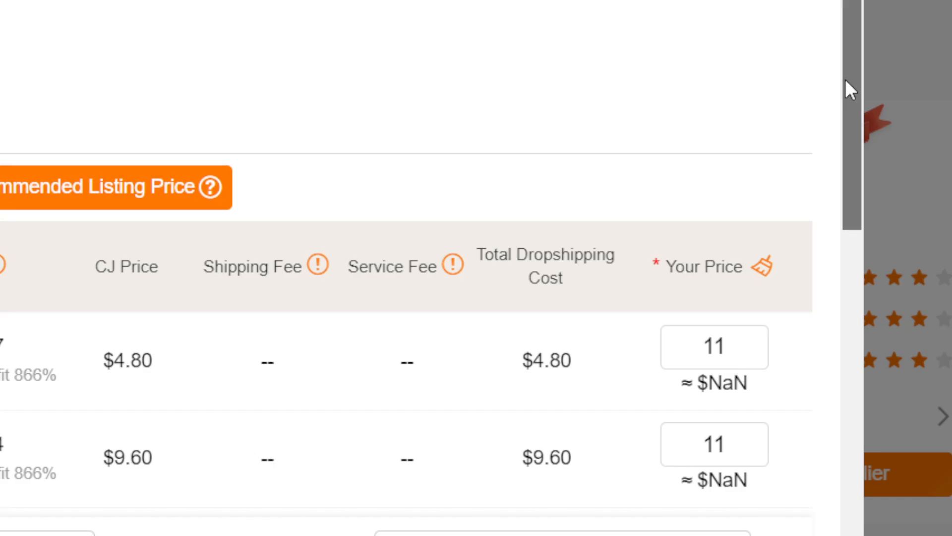
{"action": "mouse_move", "coordinate": [536, 357]}
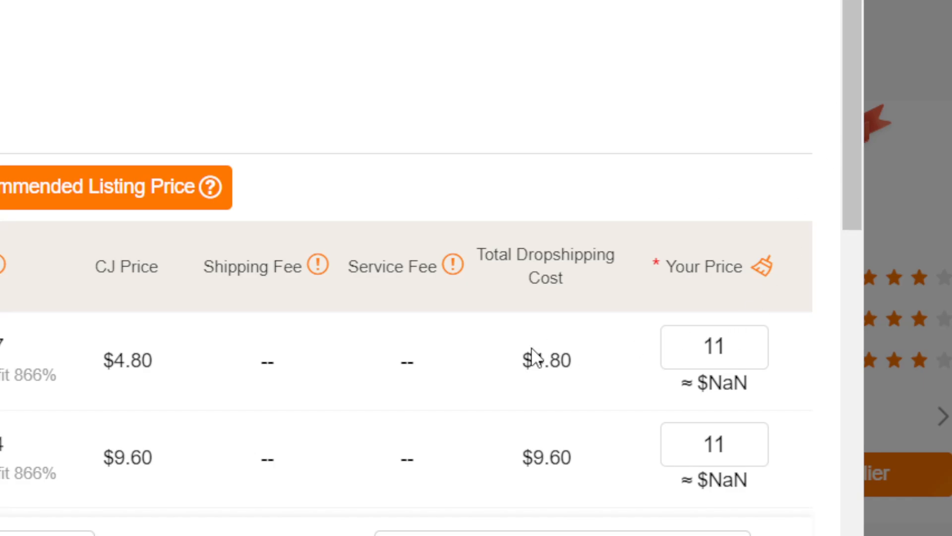
{"action": "double_click", "coordinate": [714, 347]}
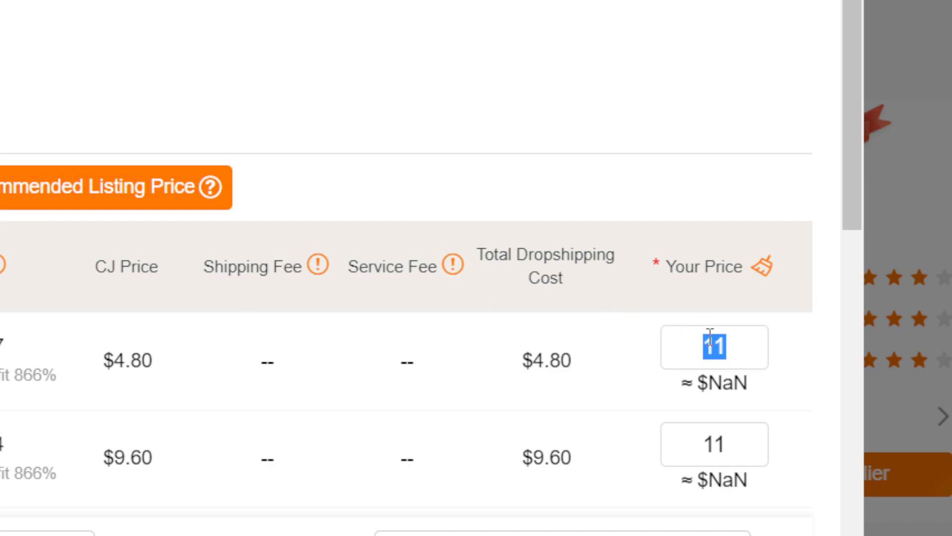
{"action": "mouse_move", "coordinate": [533, 106]}
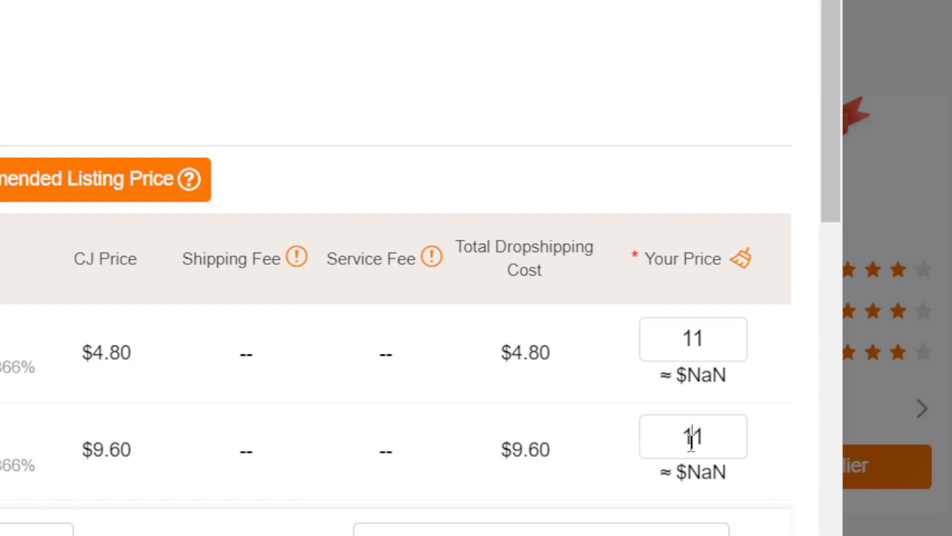
{"action": "type", "text": "9.99"}
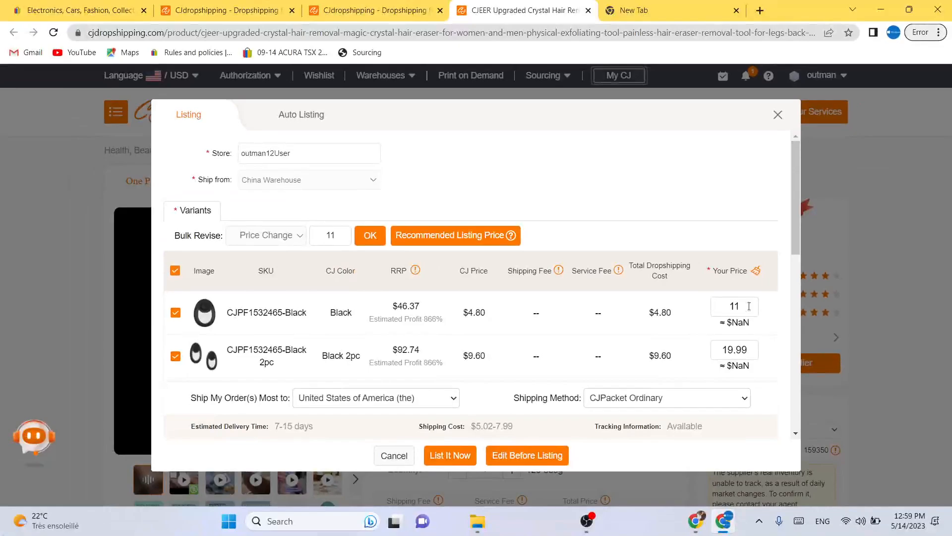
{"action": "left_click", "coordinate": [308, 153]}
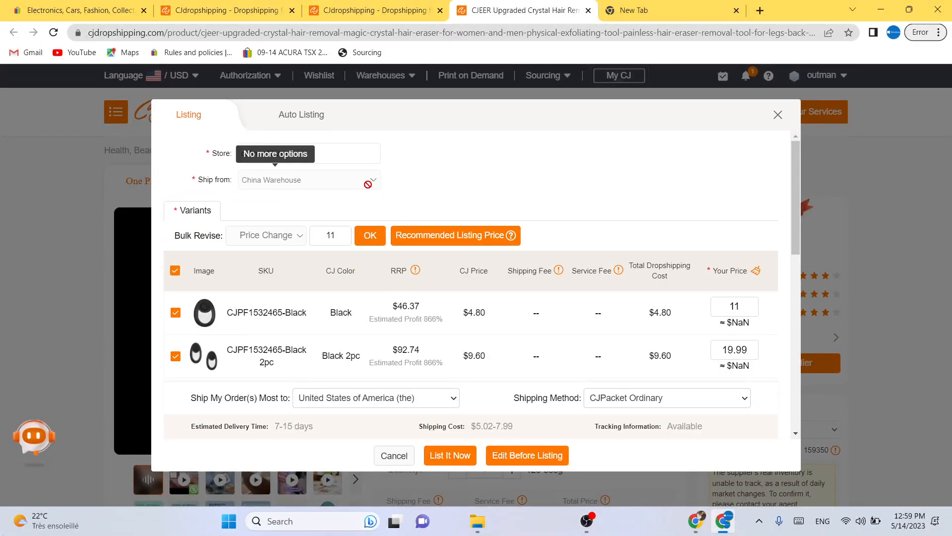
{"action": "left_click", "coordinate": [276, 154]}
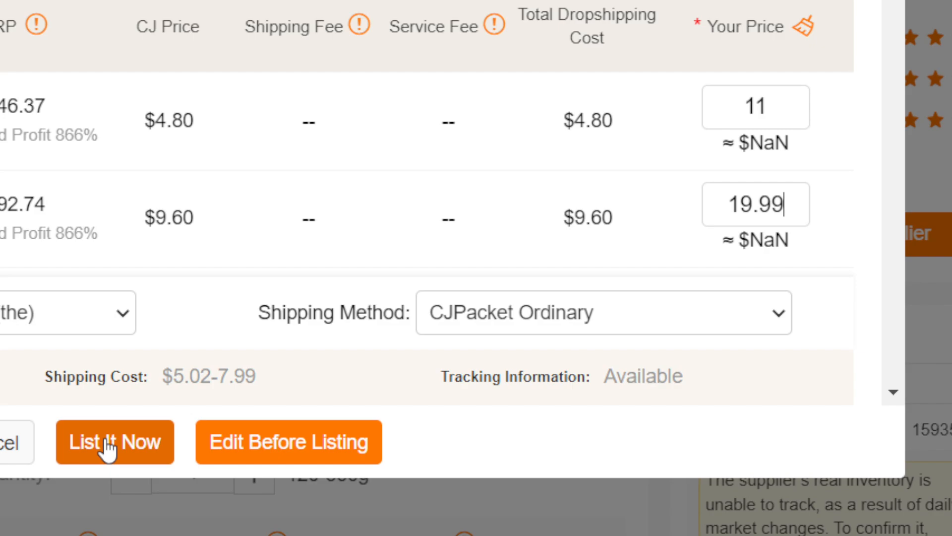
{"action": "mouse_move", "coordinate": [106, 213]}
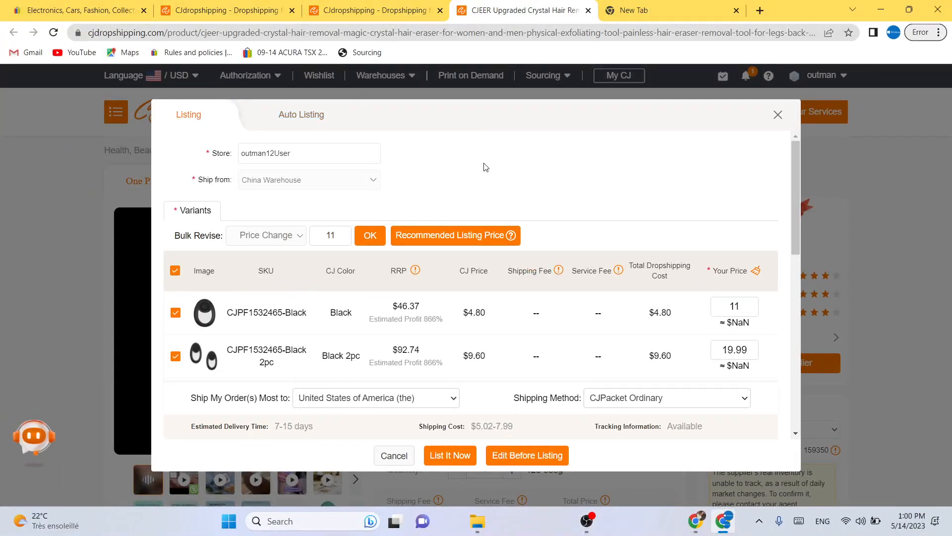
{"action": "mouse_move", "coordinate": [498, 84]}
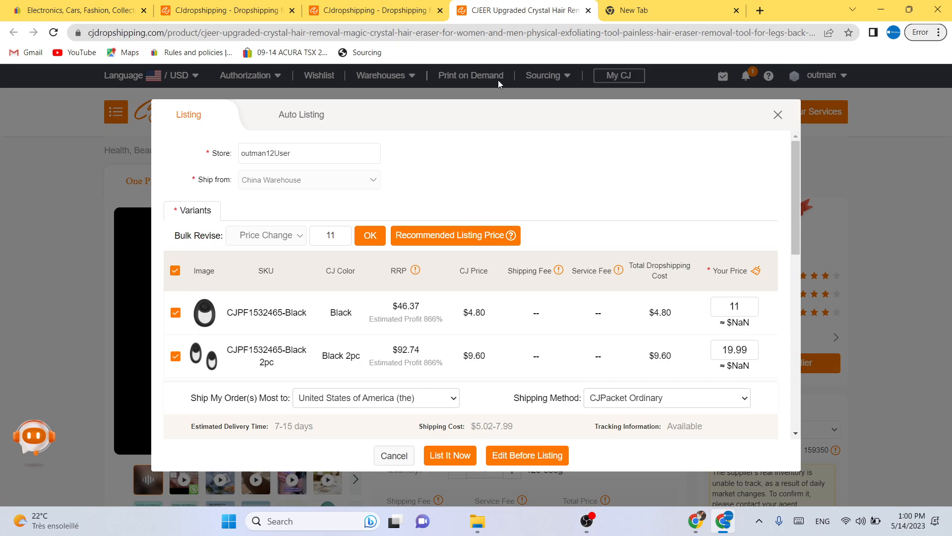
{"action": "mouse_move", "coordinate": [486, 138]}
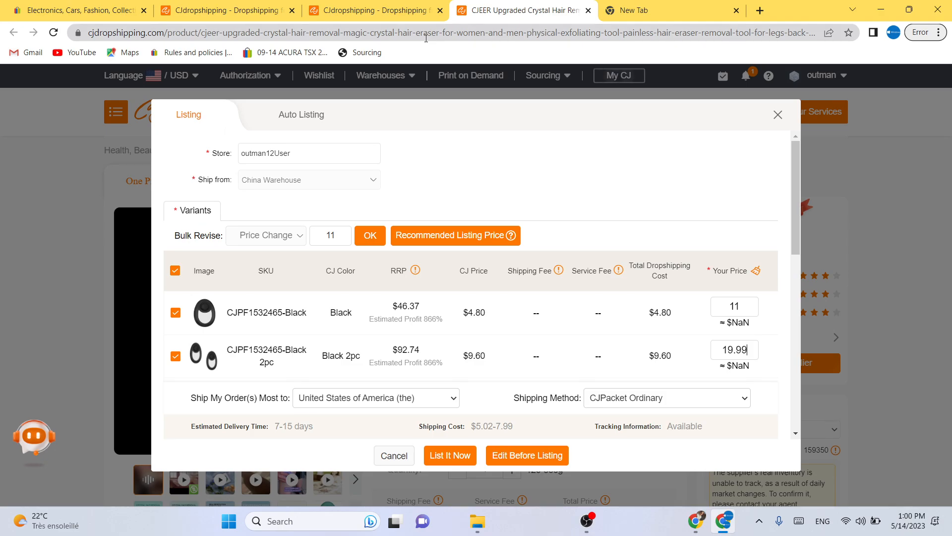
{"action": "mouse_move", "coordinate": [375, 10]}
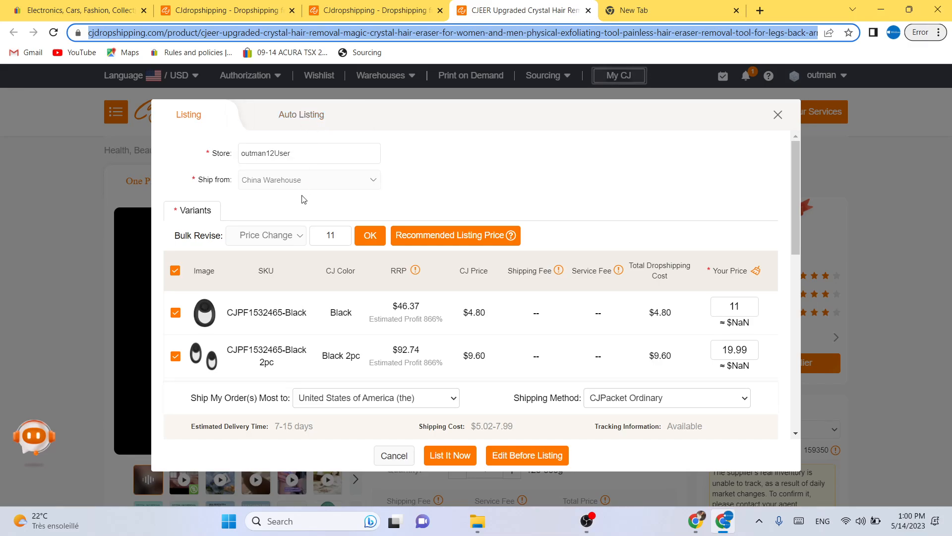
{"action": "mouse_move", "coordinate": [208, 214]}
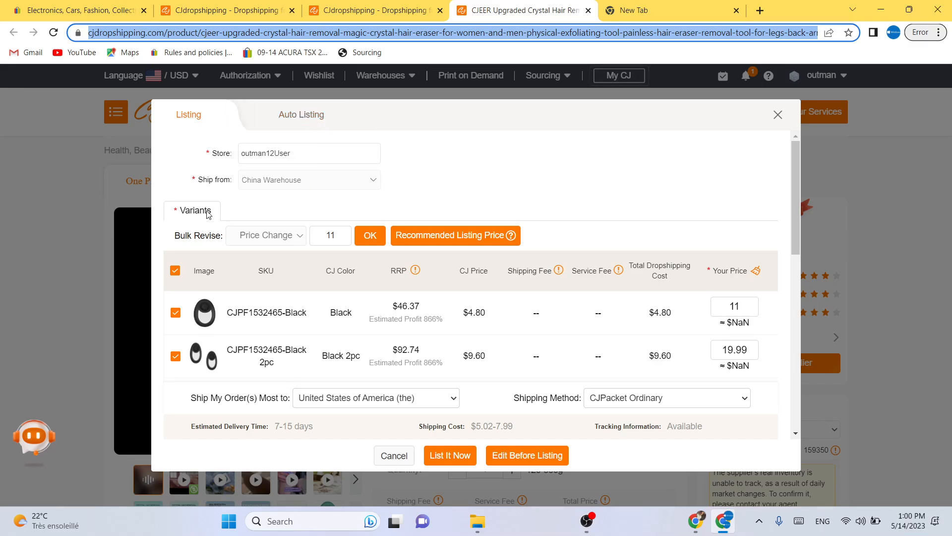